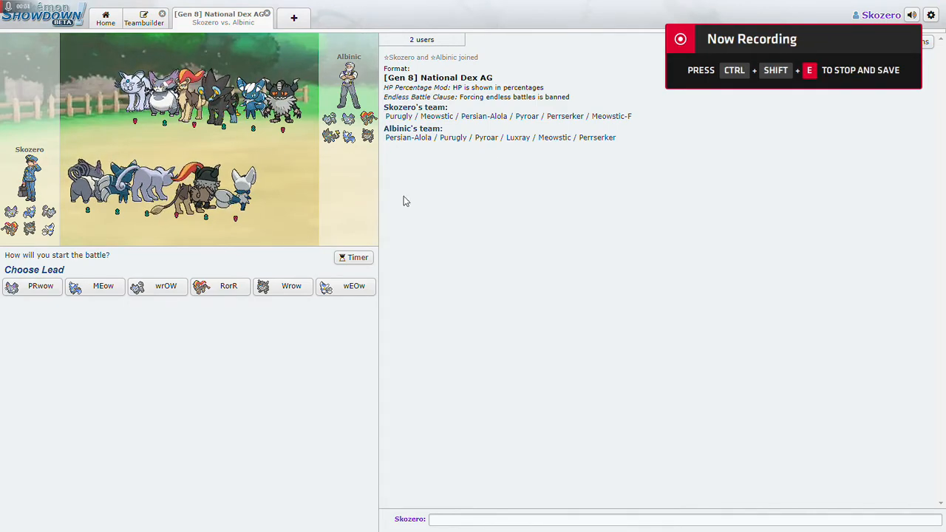
mouse_move(353, 286)
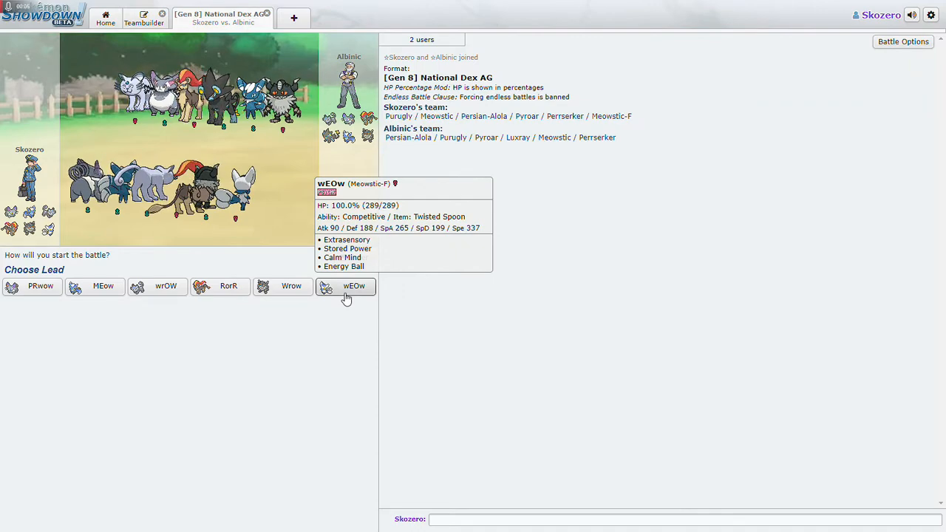
mouse_move(228, 287)
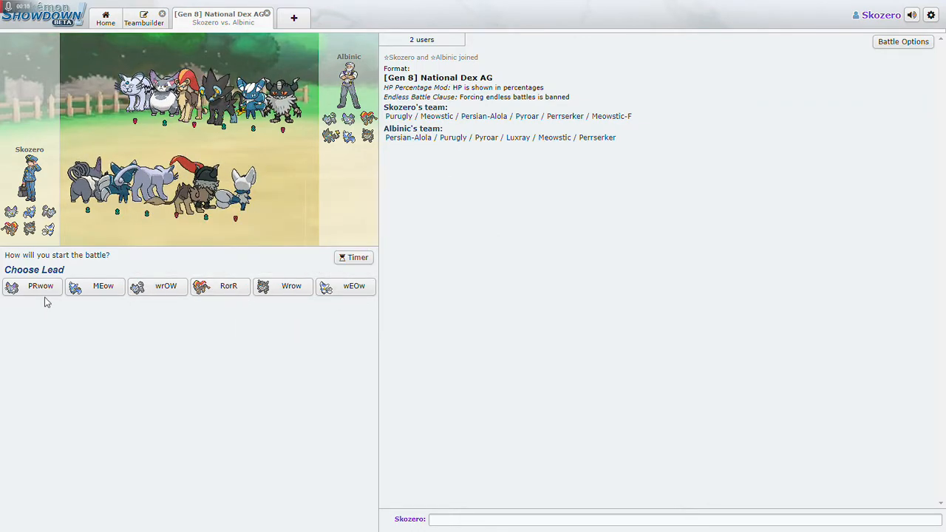
mouse_move(104, 287)
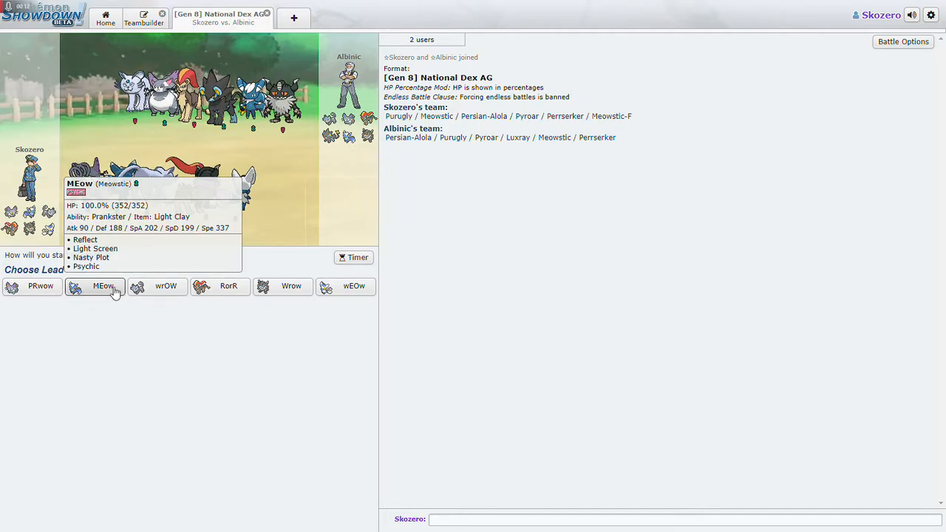
mouse_move(355, 287)
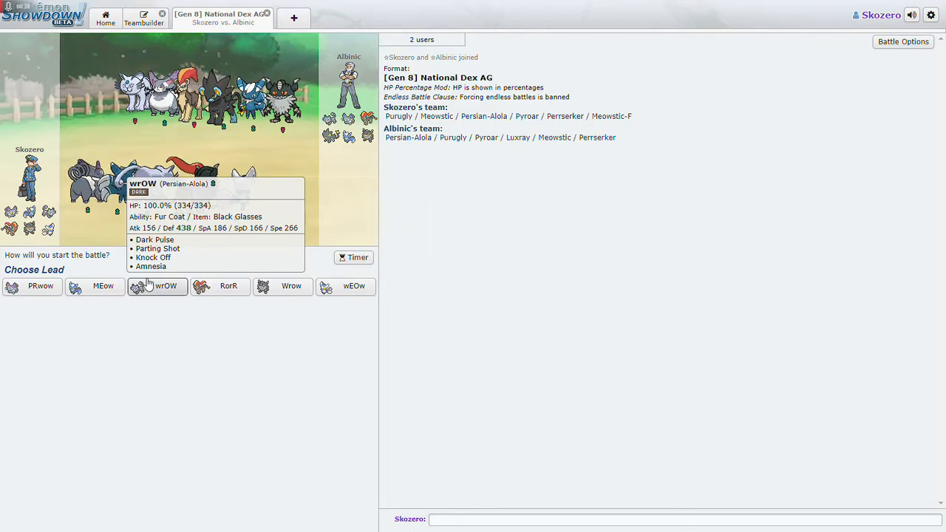
mouse_move(196, 235)
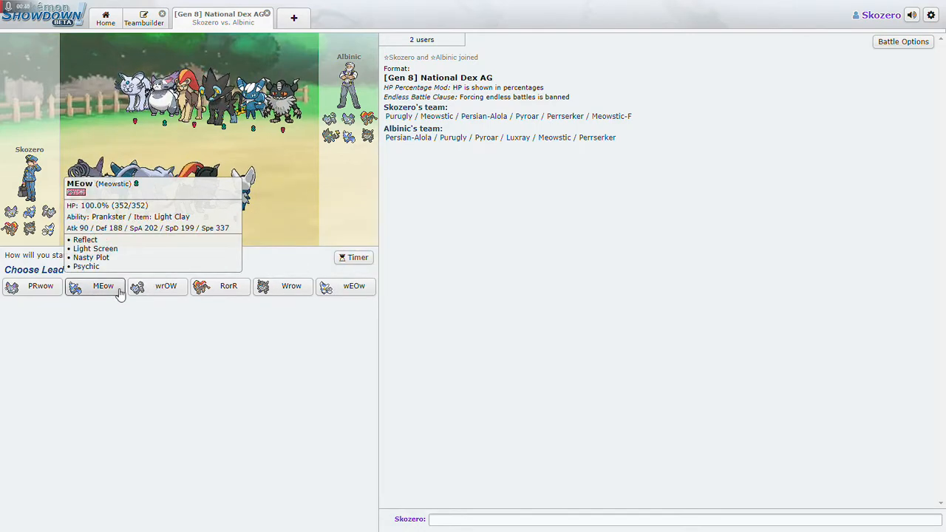
mouse_move(115, 295)
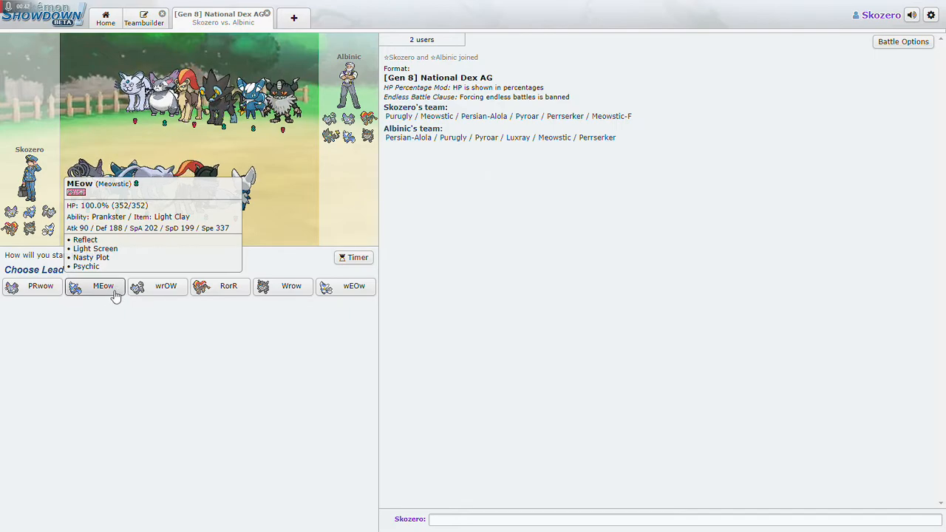
mouse_move(40, 287)
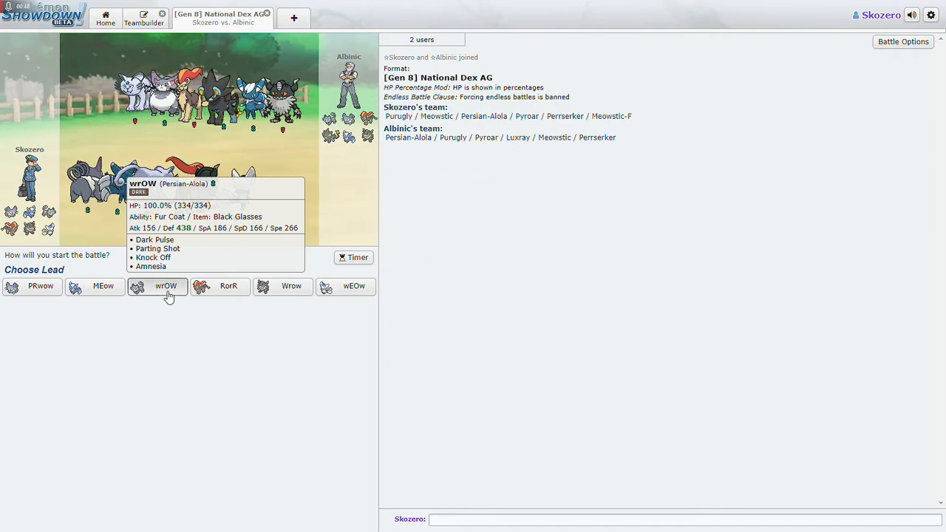
- Lead with wrOW the Alolan Persian and use Parting Shot on Purugly
click(165, 287)
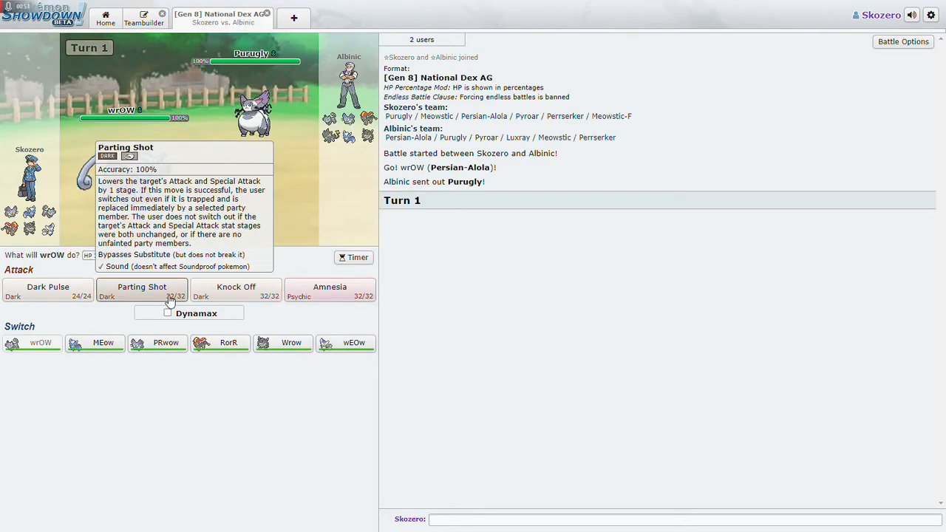
mouse_move(329, 289)
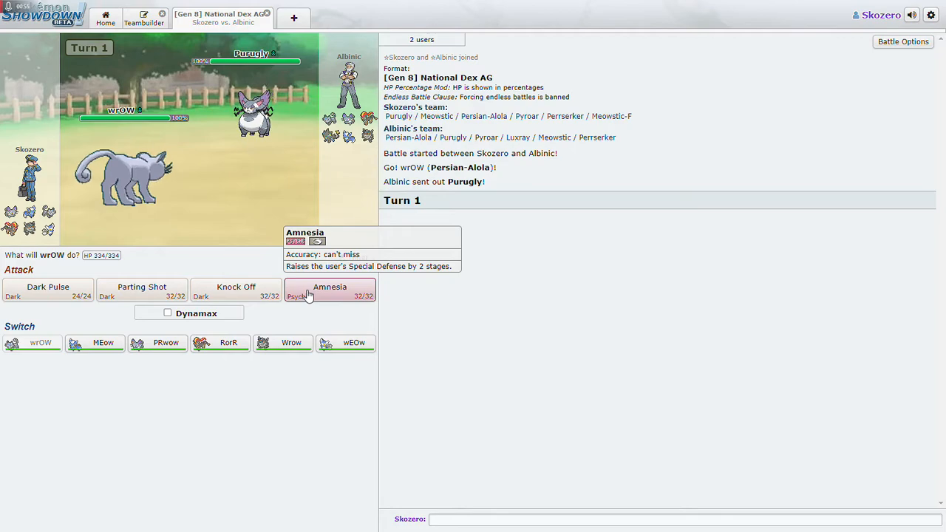
mouse_move(236, 290)
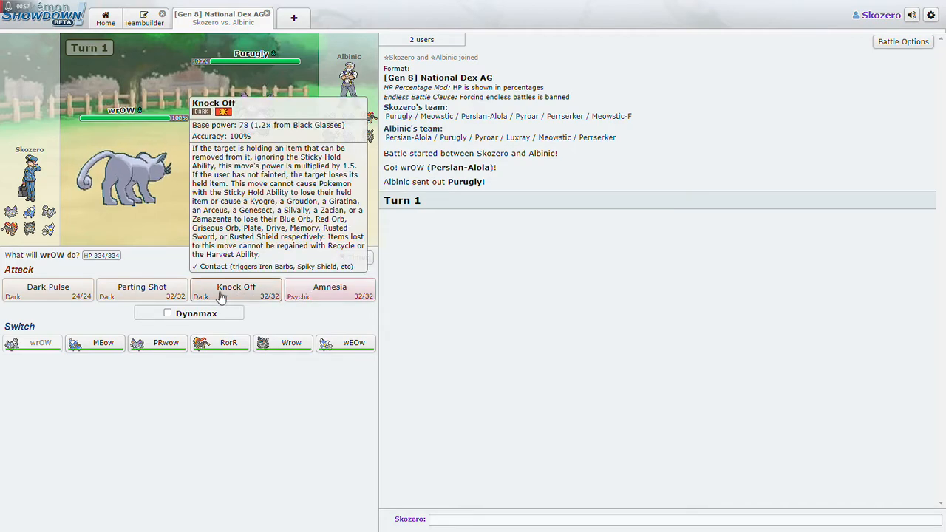
mouse_move(141, 293)
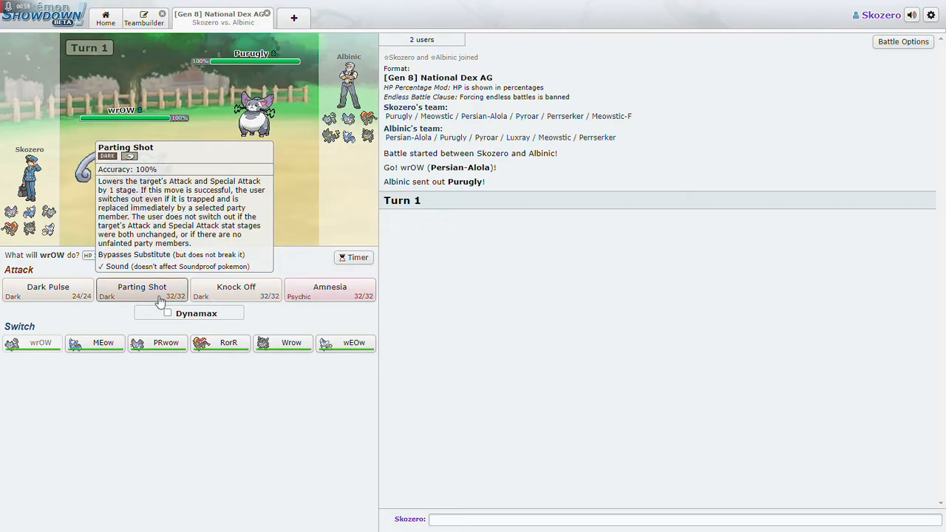
click(142, 289)
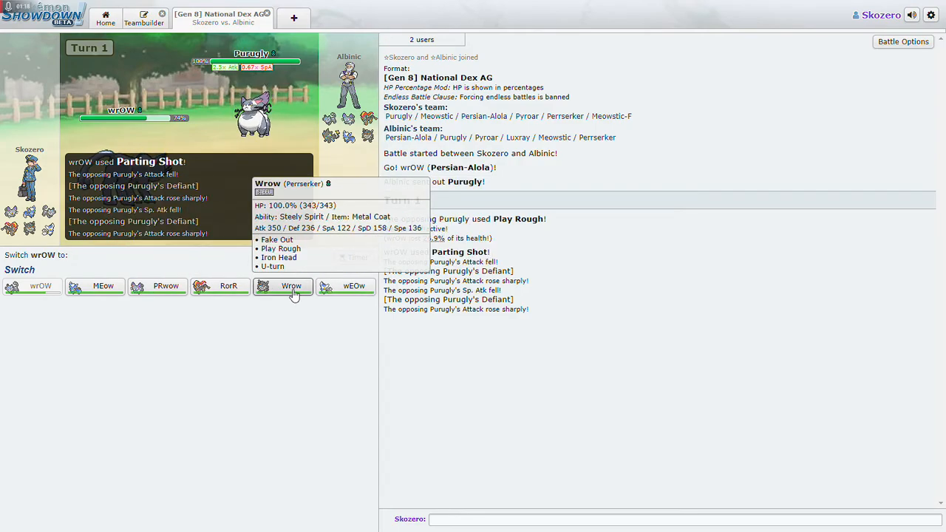
- Switch in Wrow the Perrserker and knock out Purugly with Fake Out then Iron Head
click(290, 287)
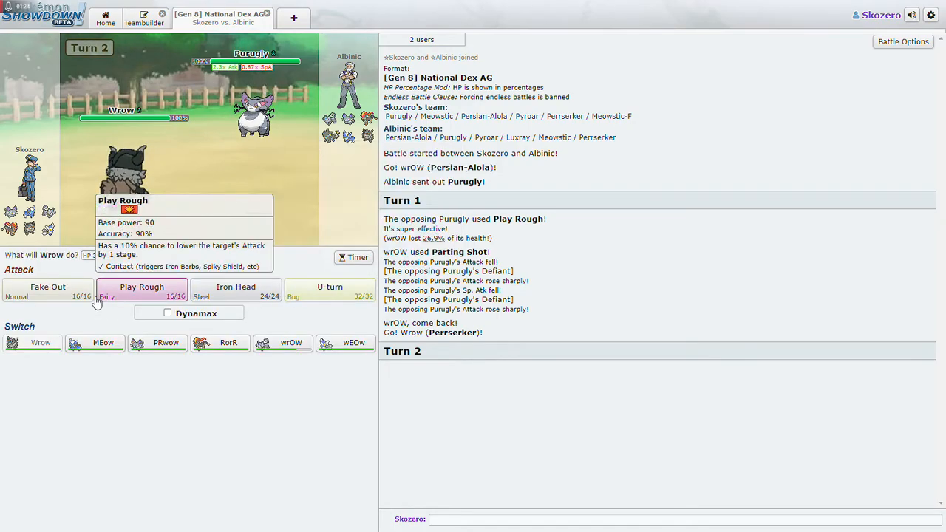
click(47, 286)
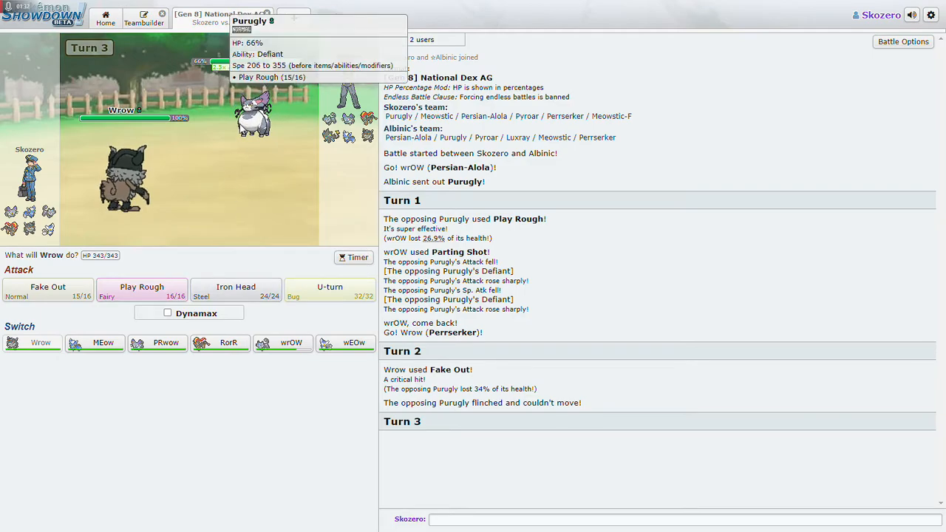
mouse_move(236, 289)
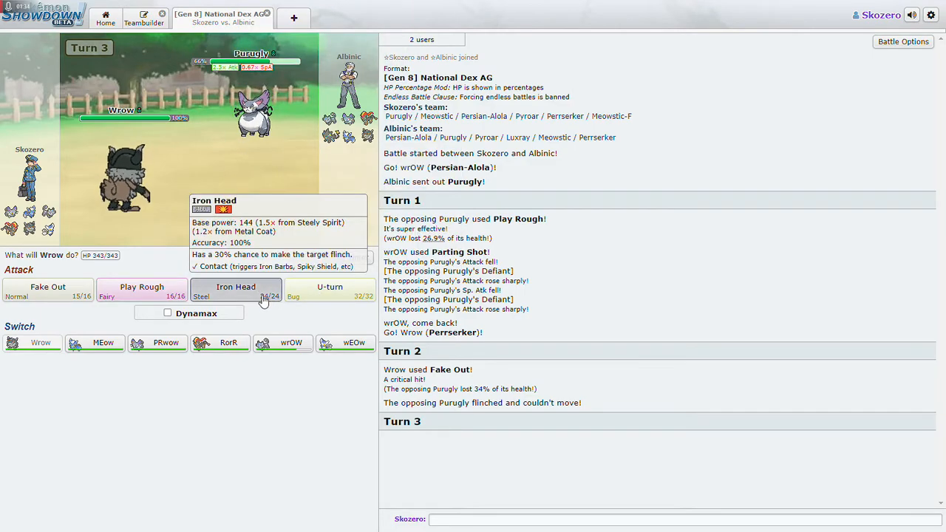
click(237, 289)
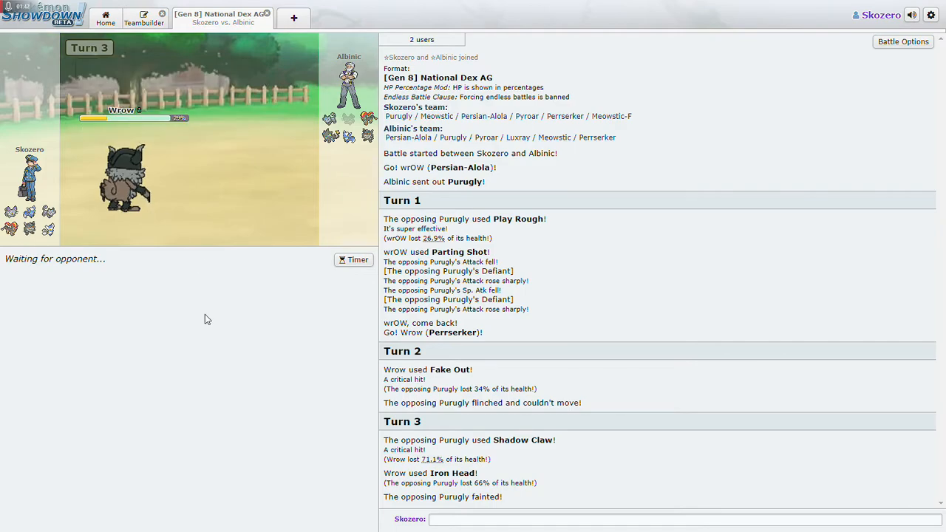
mouse_move(186, 283)
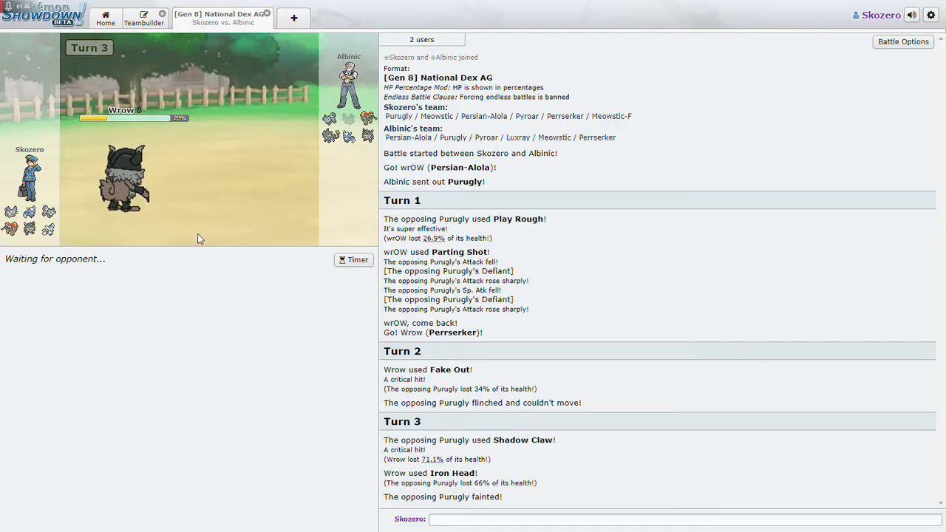
mouse_move(243, 284)
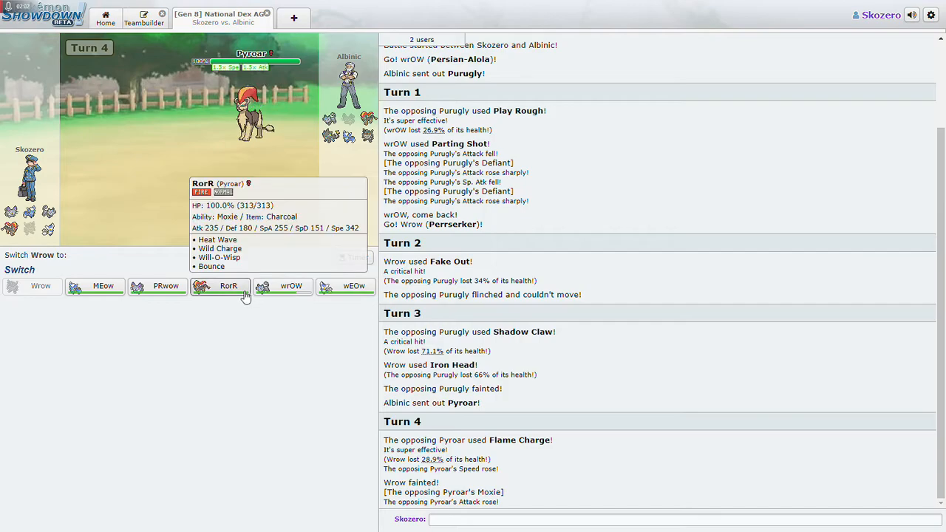
mouse_move(157, 287)
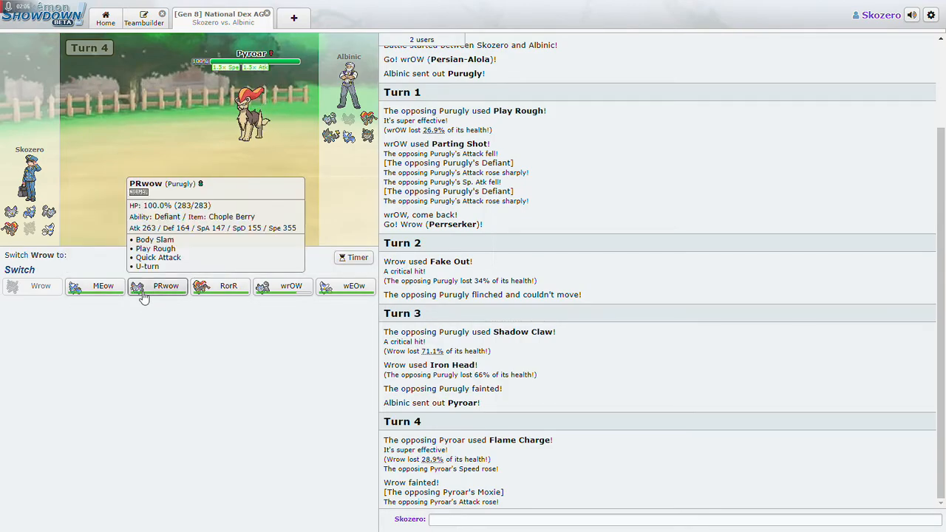
mouse_move(354, 287)
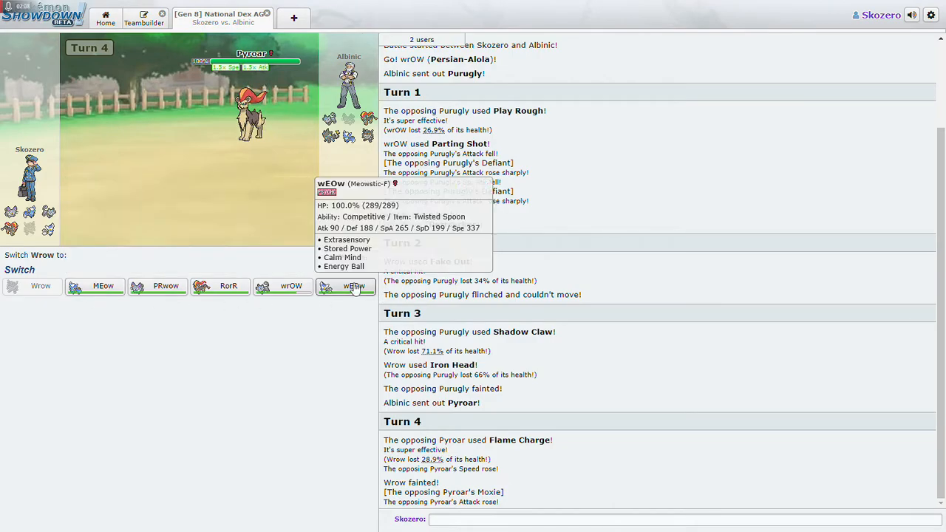
- Send out PRwow the Purugly and Body Slam Pyroar, then Body Slam the incoming Perrserker
click(166, 286)
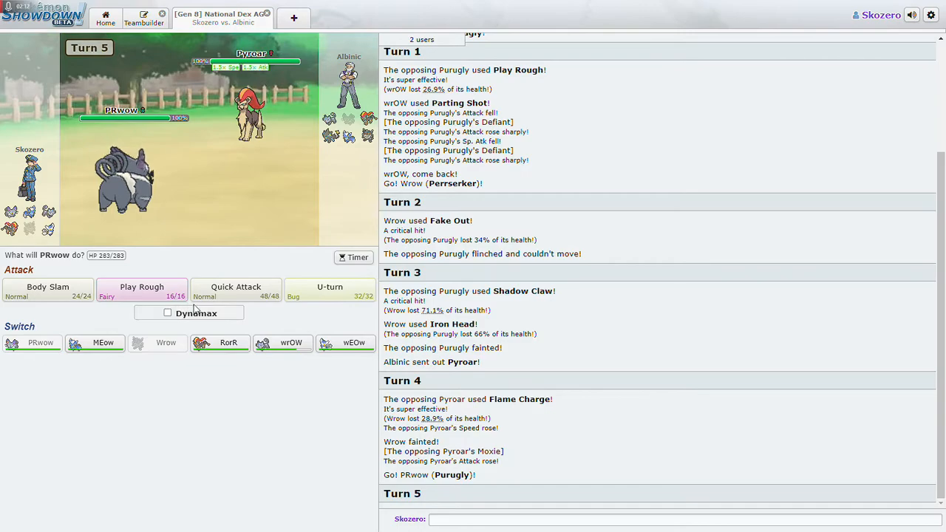
mouse_move(330, 290)
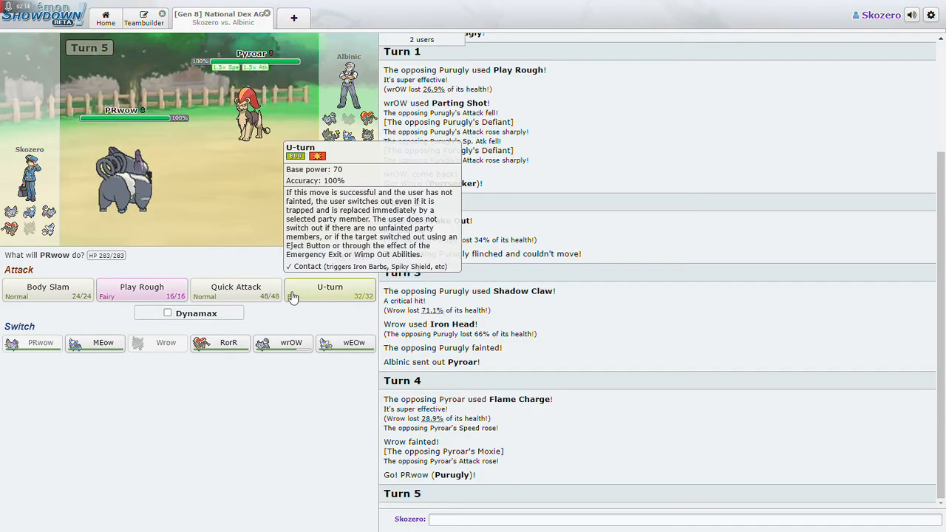
mouse_move(142, 288)
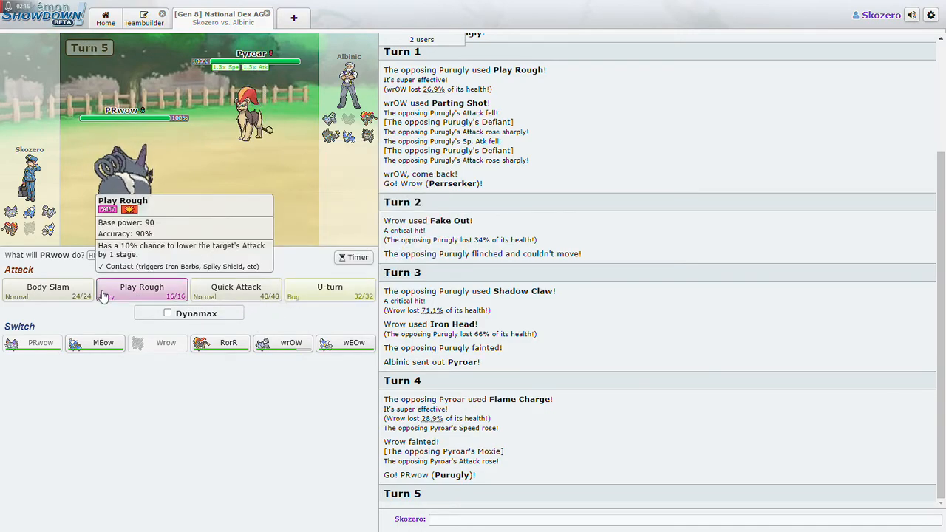
click(48, 290)
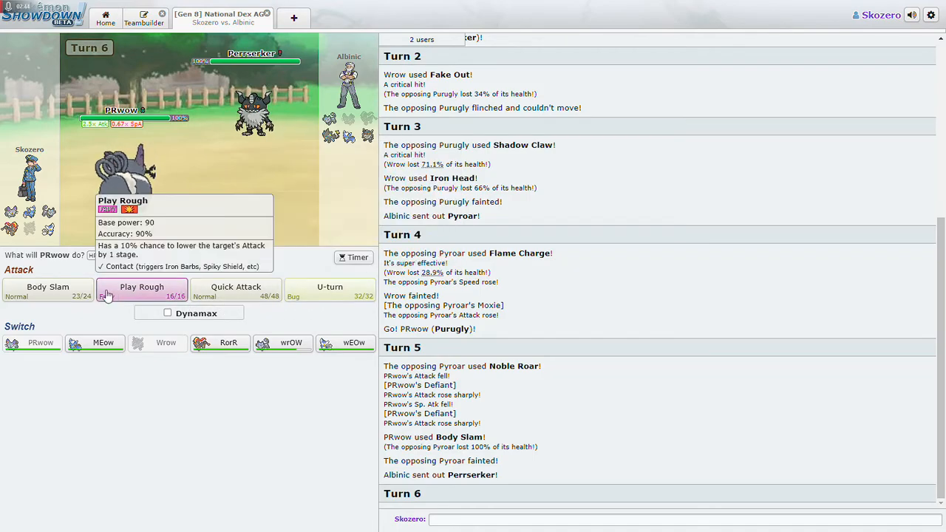
mouse_move(47, 288)
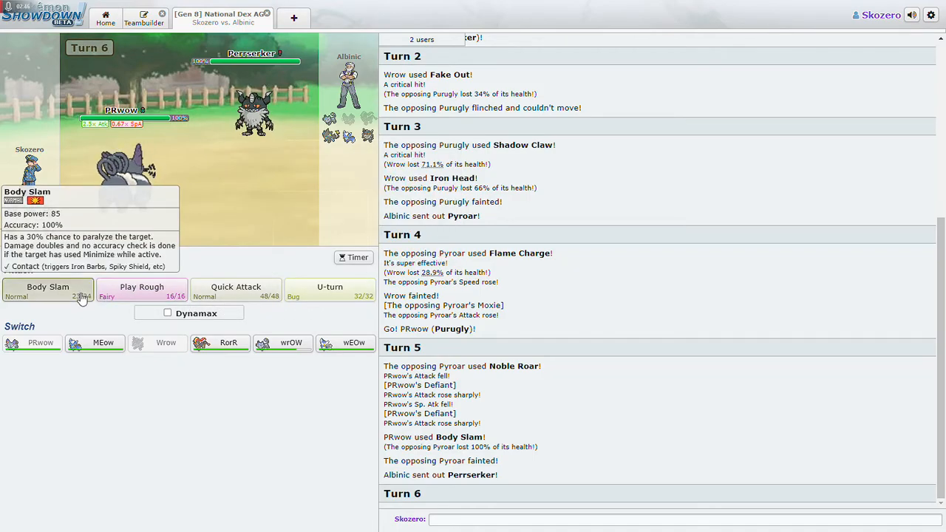
click(47, 288)
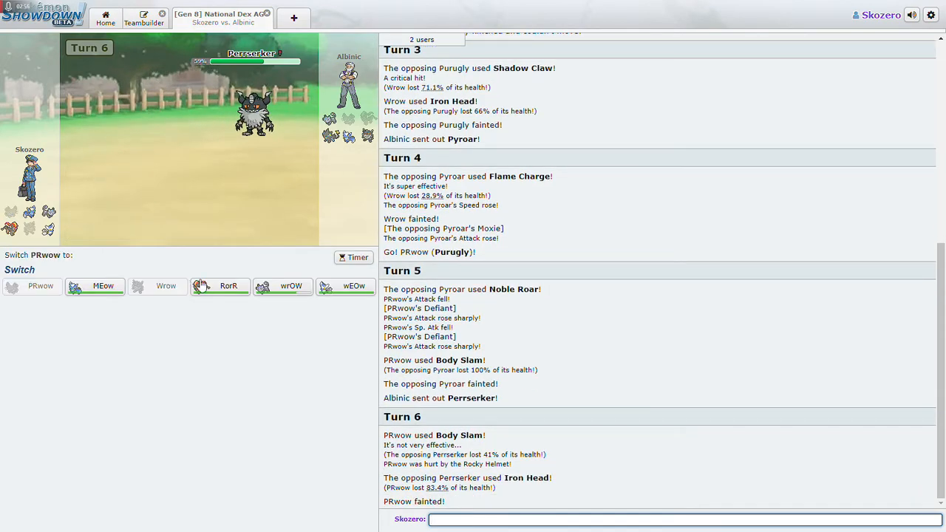
- Send in RorR the Pyroar and use Heat Wave on the opposing Alolan Persian on turns 8 and 9
click(219, 287)
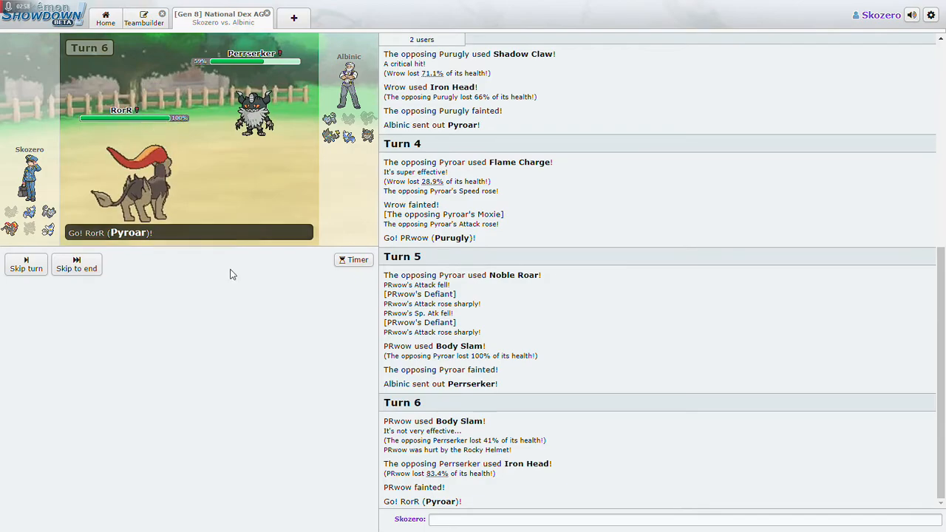
mouse_move(142, 287)
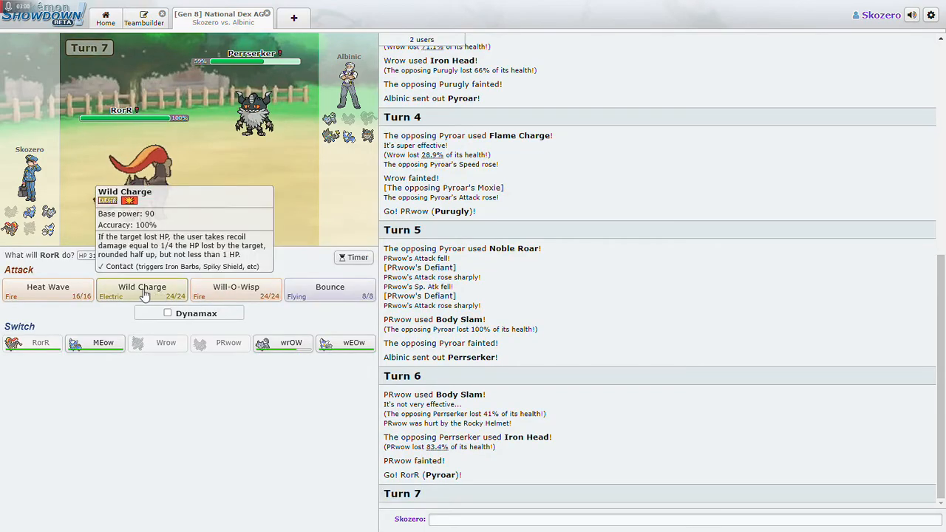
mouse_move(47, 289)
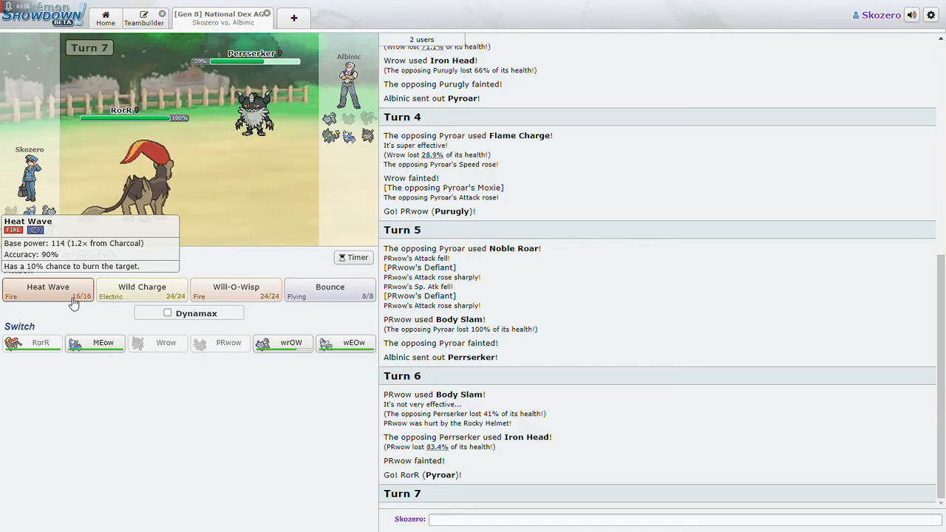
mouse_move(142, 290)
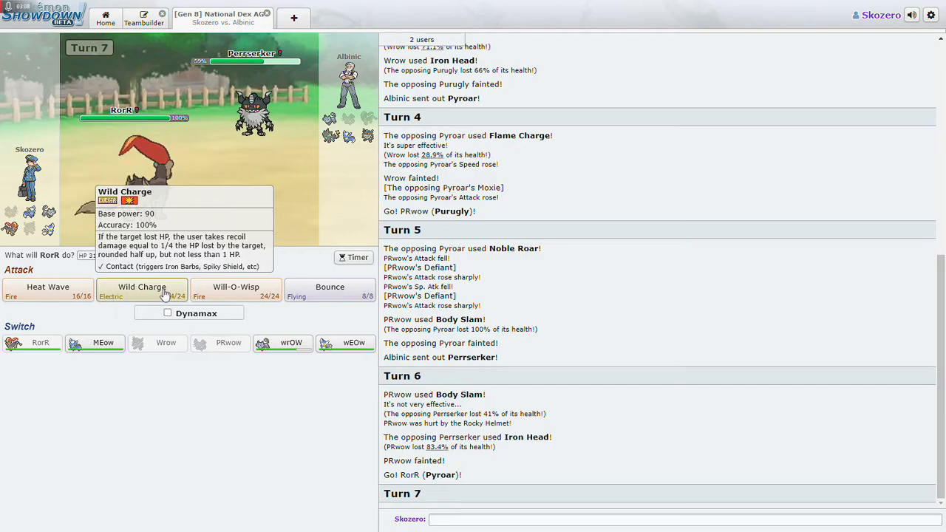
mouse_move(237, 288)
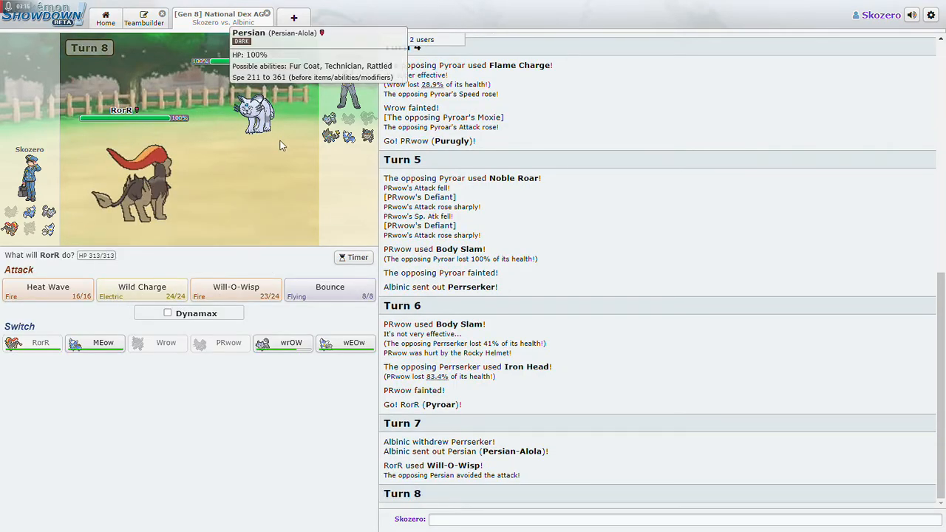
mouse_move(89, 289)
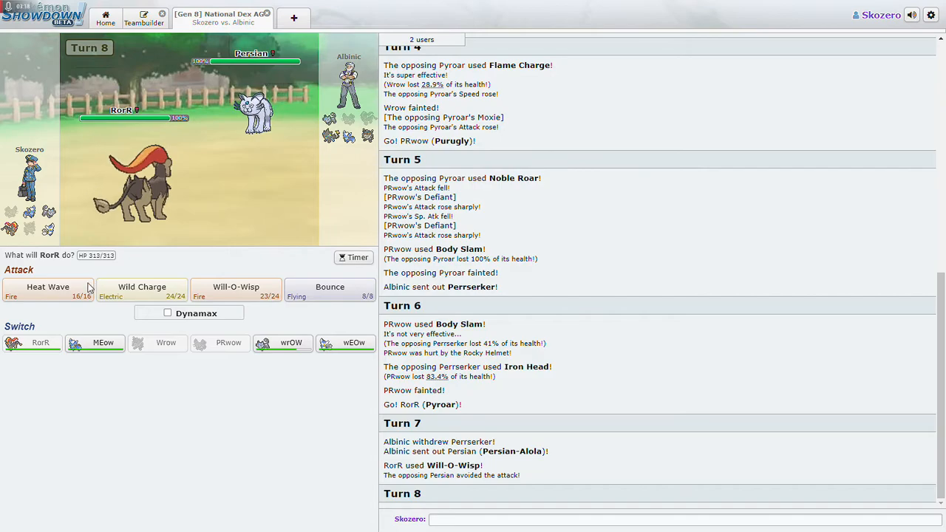
click(47, 290)
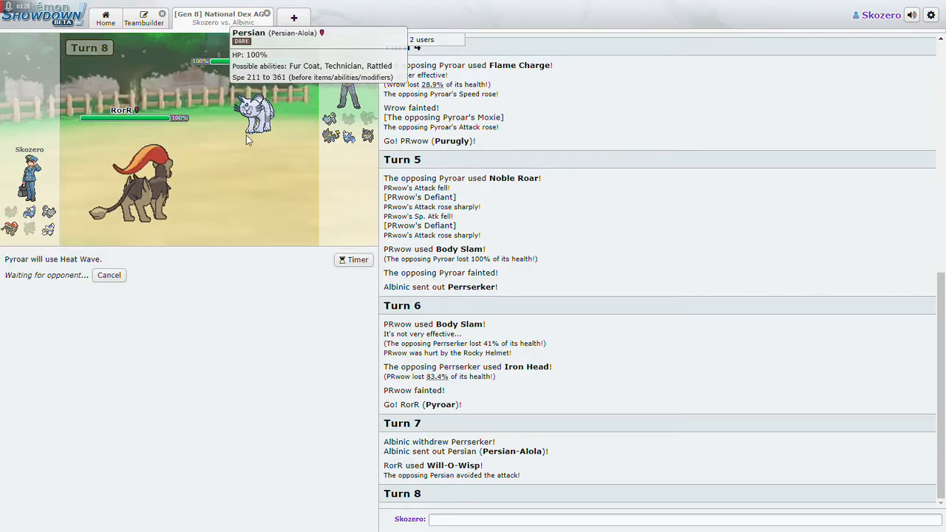
mouse_move(228, 334)
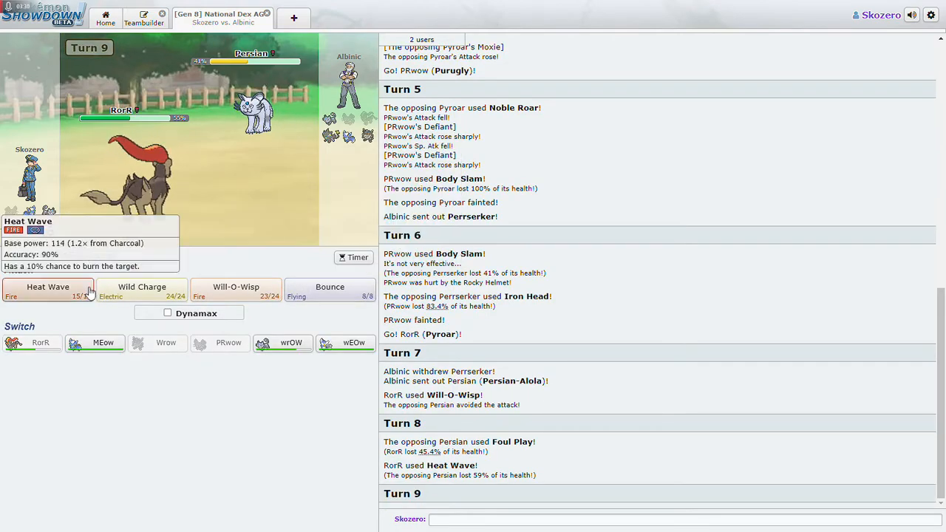
click(47, 287)
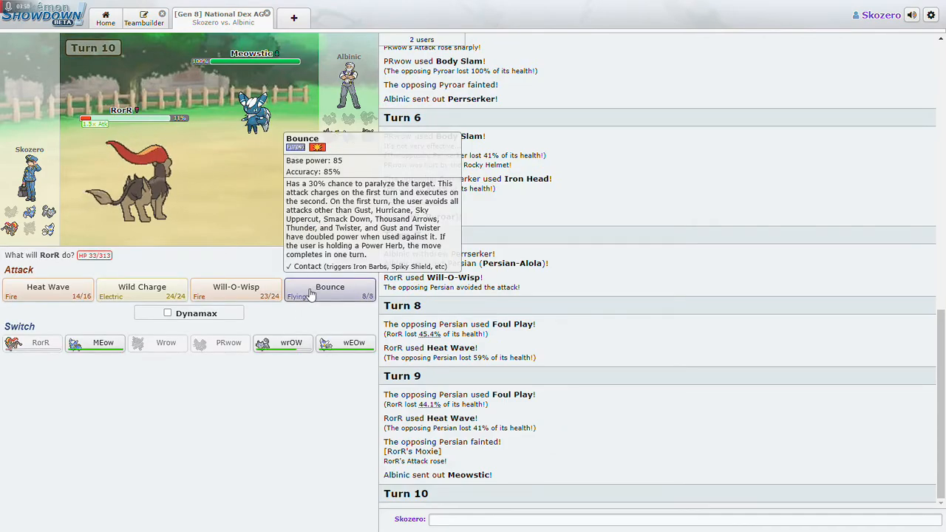
mouse_move(142, 289)
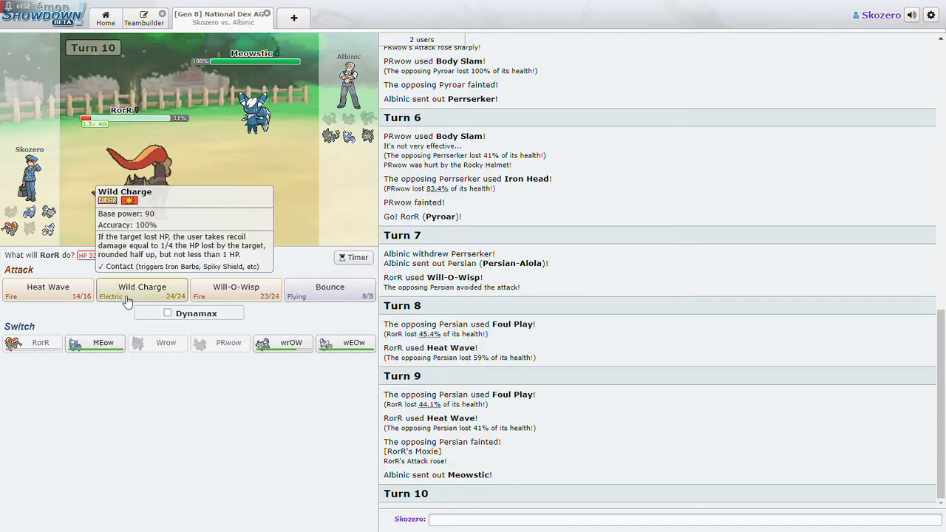
- Have Pyroar attack the incoming Meowstic with Heat Wave
click(48, 286)
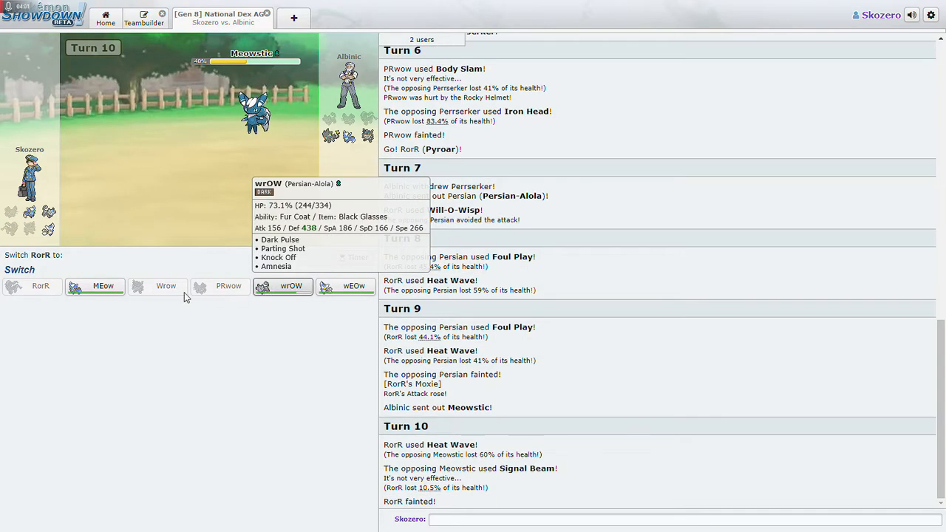
- Send in Alolan Persian to replace Pyroar, then use Parting Shot on Perrserker to retreat
click(289, 287)
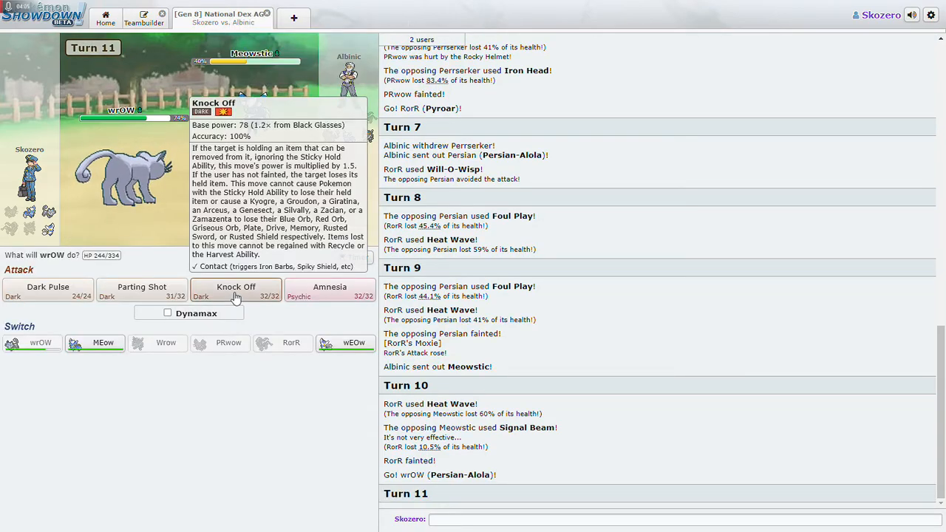
mouse_move(269, 144)
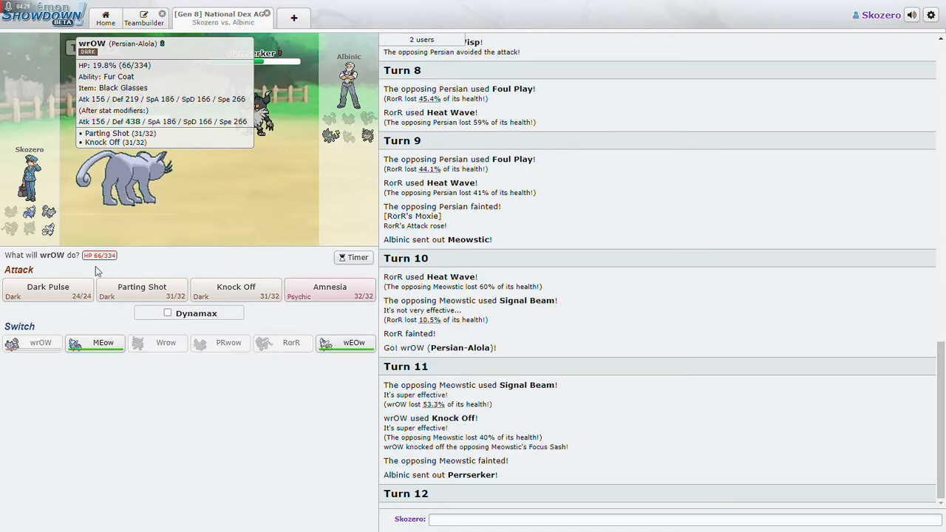
mouse_move(48, 288)
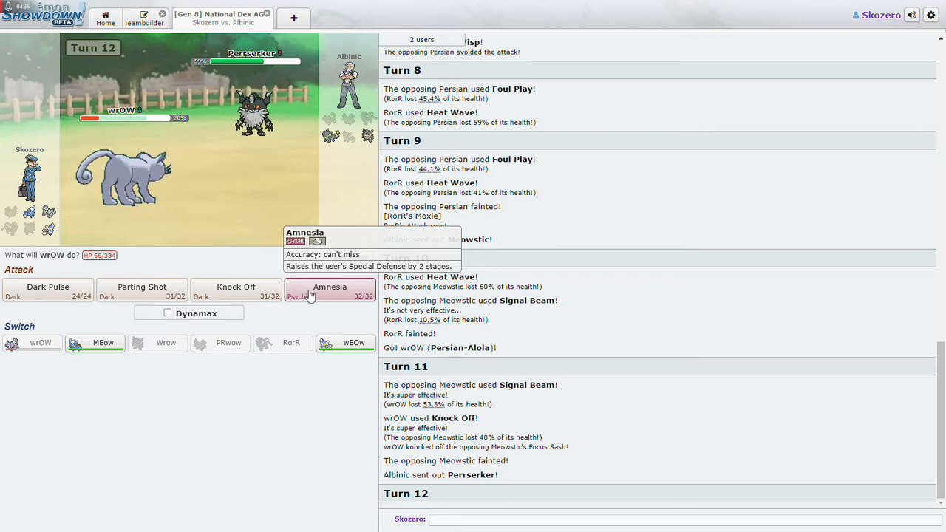
mouse_move(213, 287)
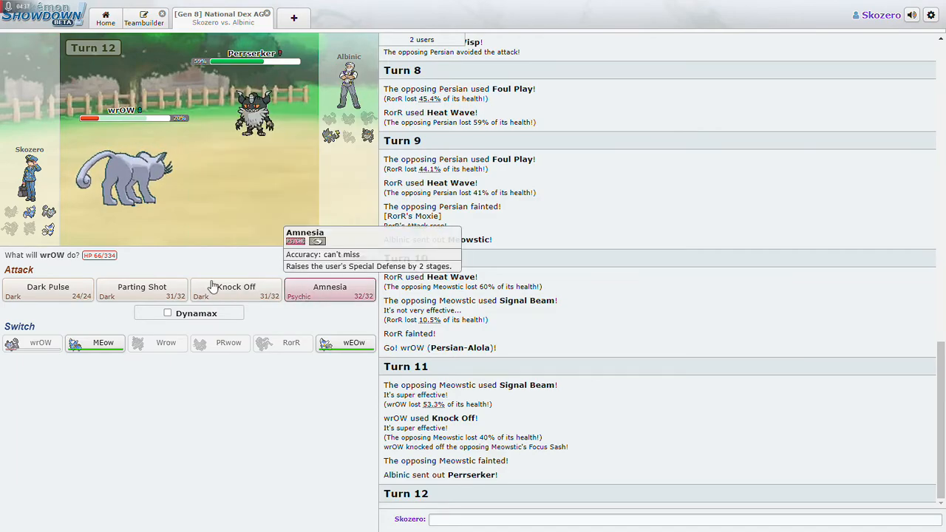
mouse_move(141, 289)
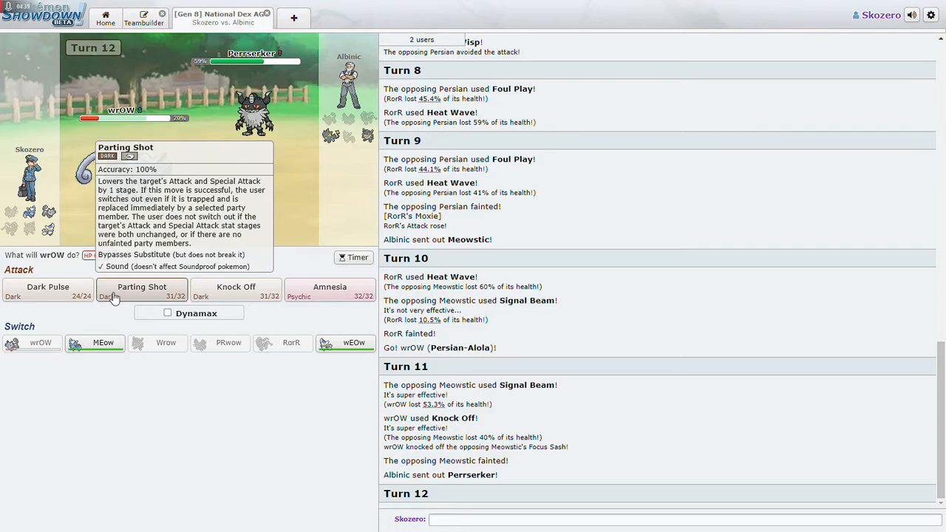
mouse_move(236, 290)
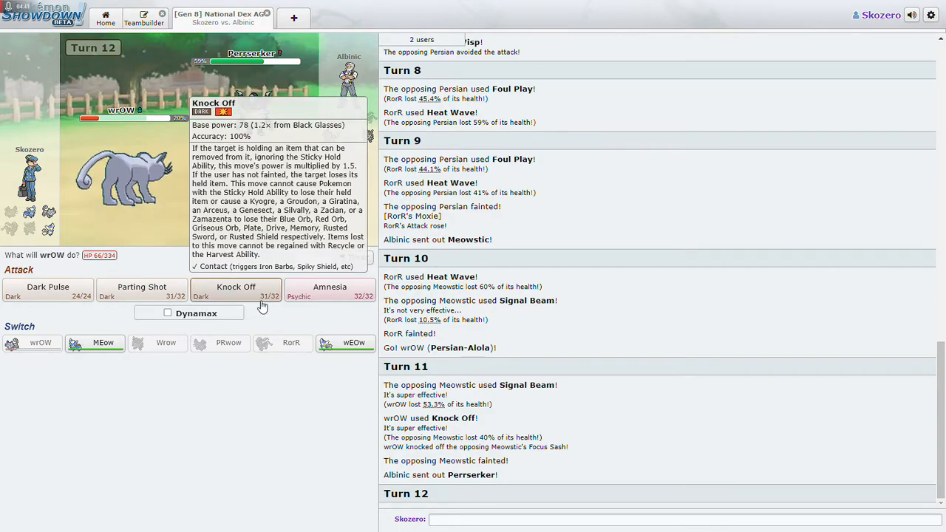
mouse_move(235, 287)
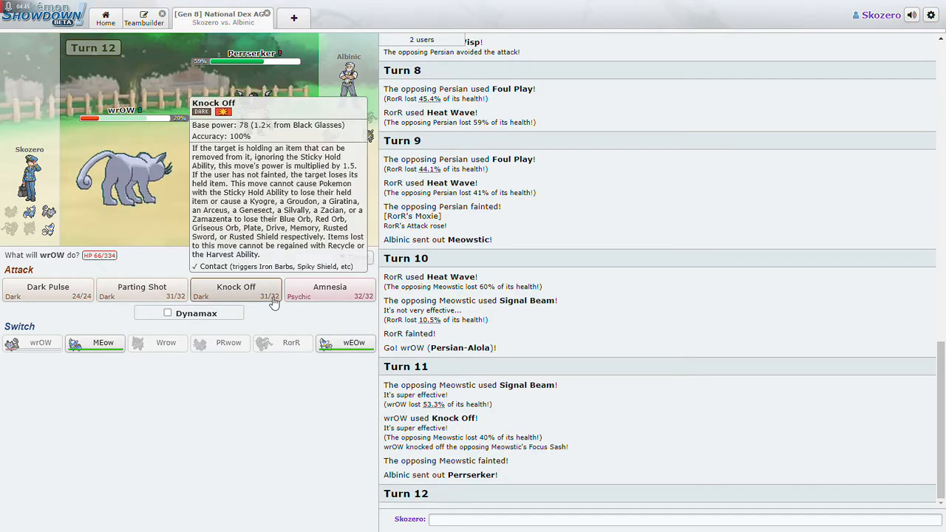
mouse_move(142, 290)
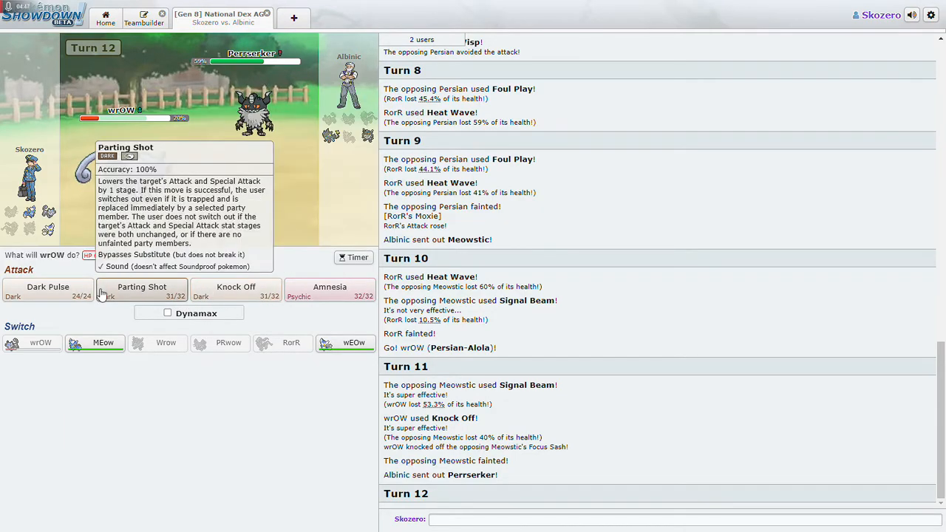
click(142, 287)
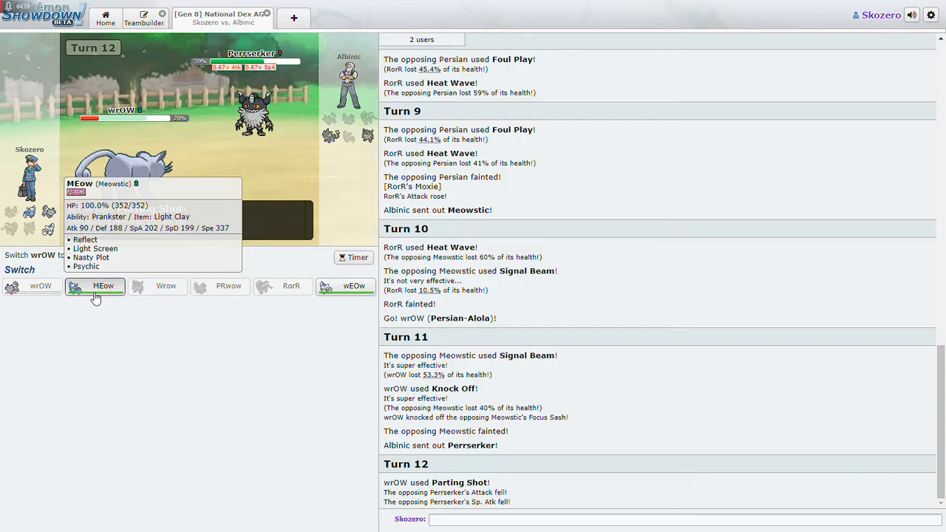
- Bring in Meowstic, boost with Nasty Plot, and hit Perrserker with Psychic
click(103, 287)
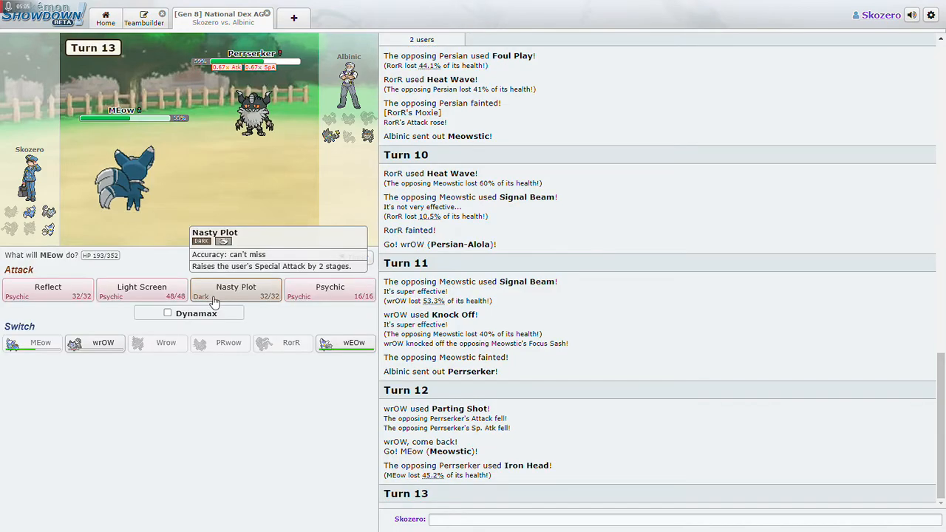
click(236, 290)
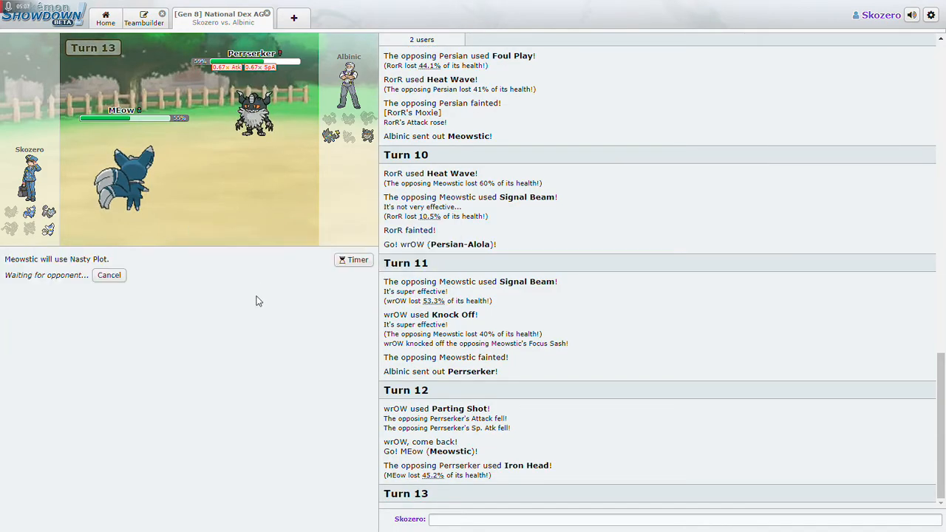
mouse_move(180, 389)
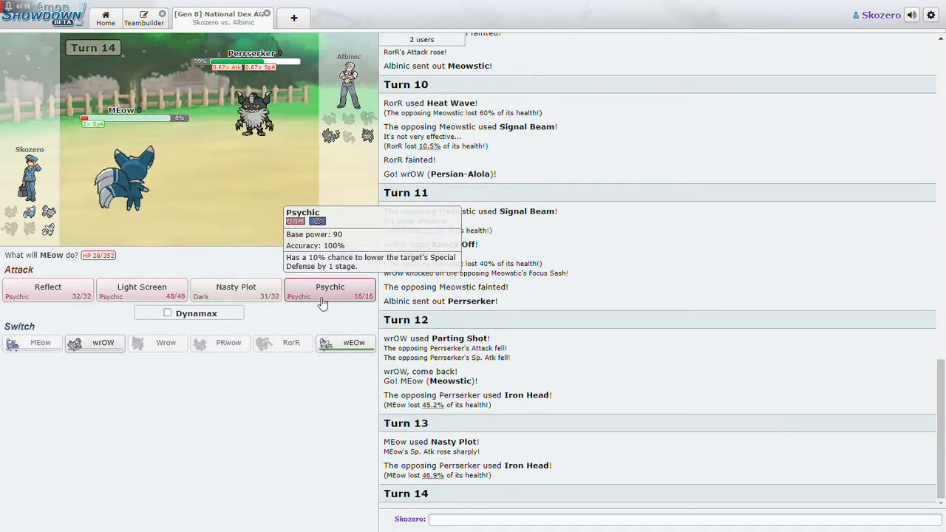
click(329, 290)
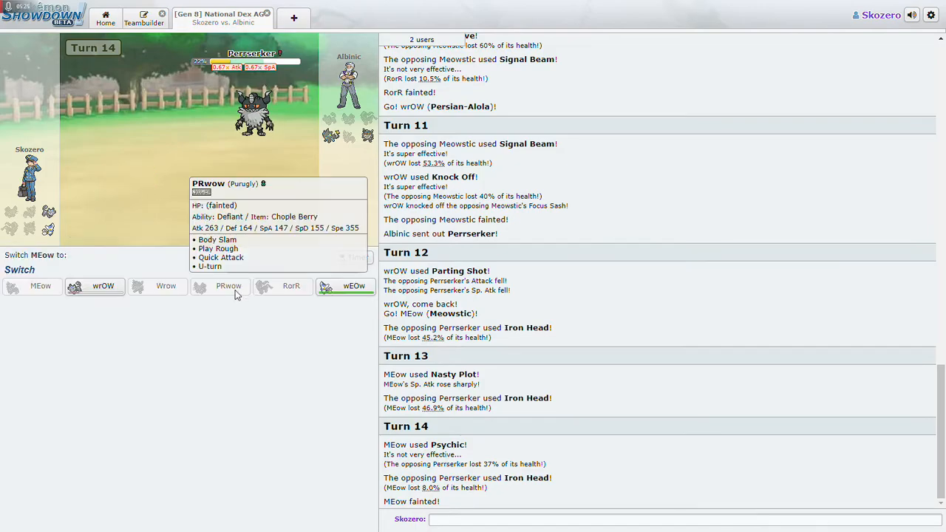
- Send in female Meowstic, use Calm Mind, then Stored Power on Perrserker and Luxray to win
click(353, 286)
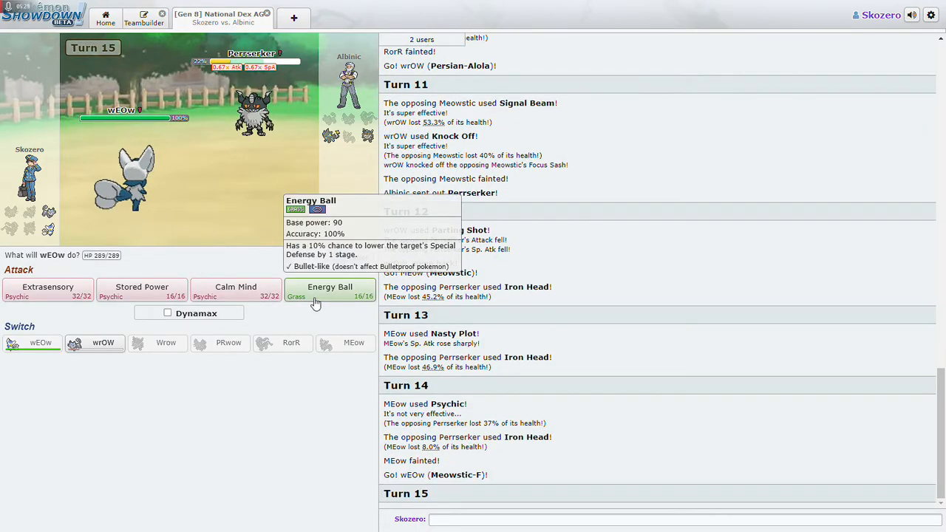
mouse_move(236, 290)
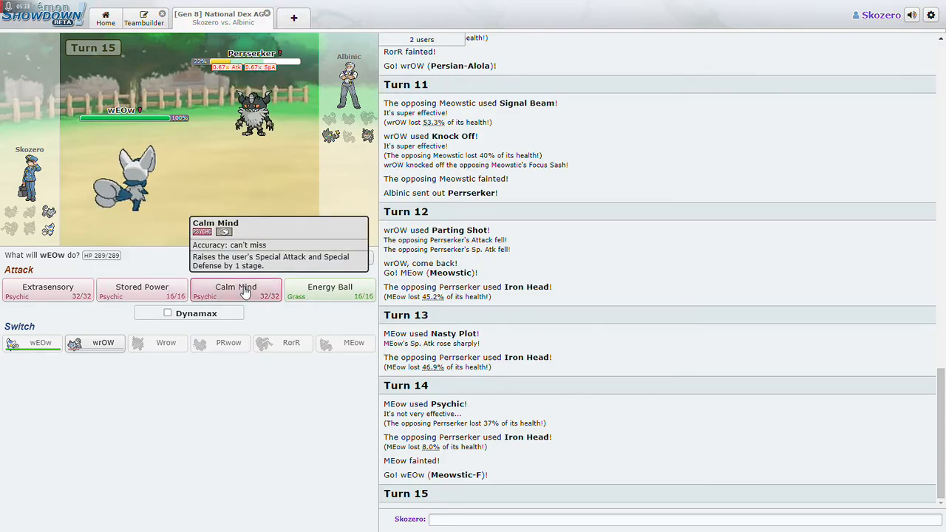
click(237, 288)
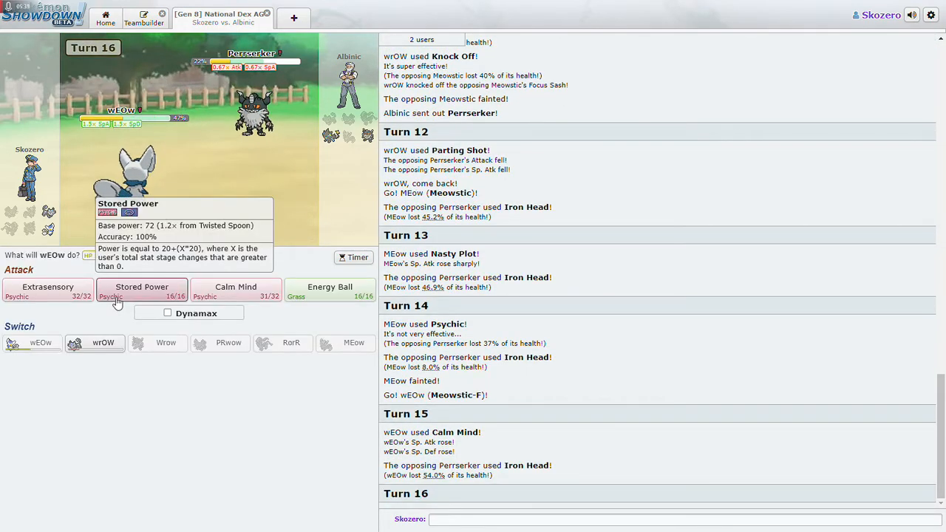
click(141, 290)
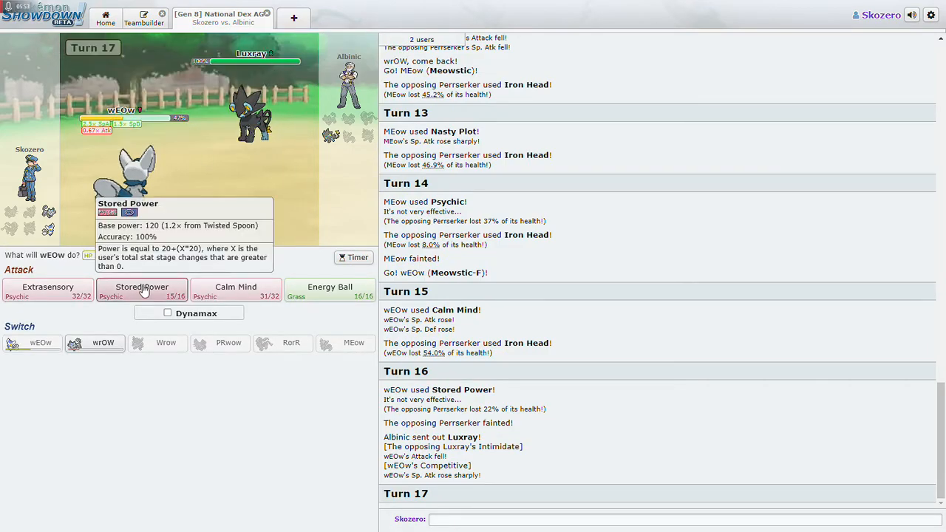
click(142, 290)
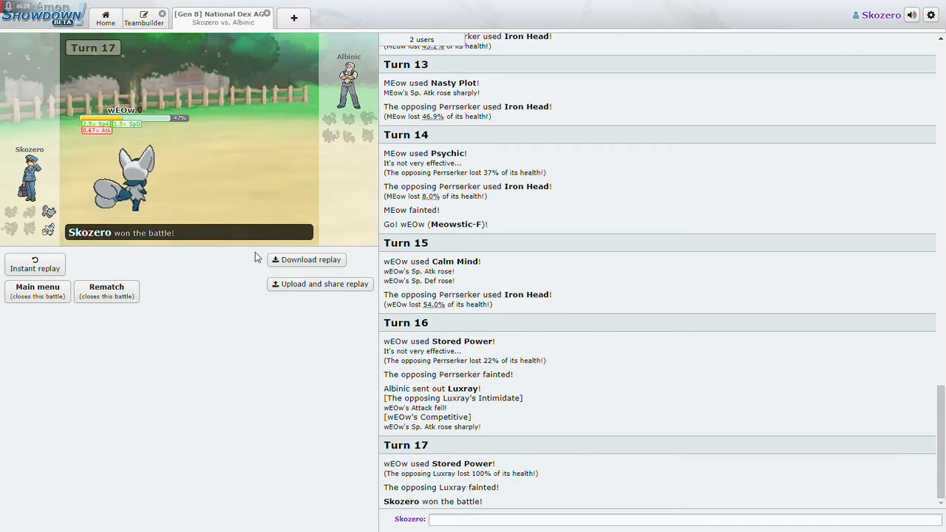
mouse_move(255, 254)
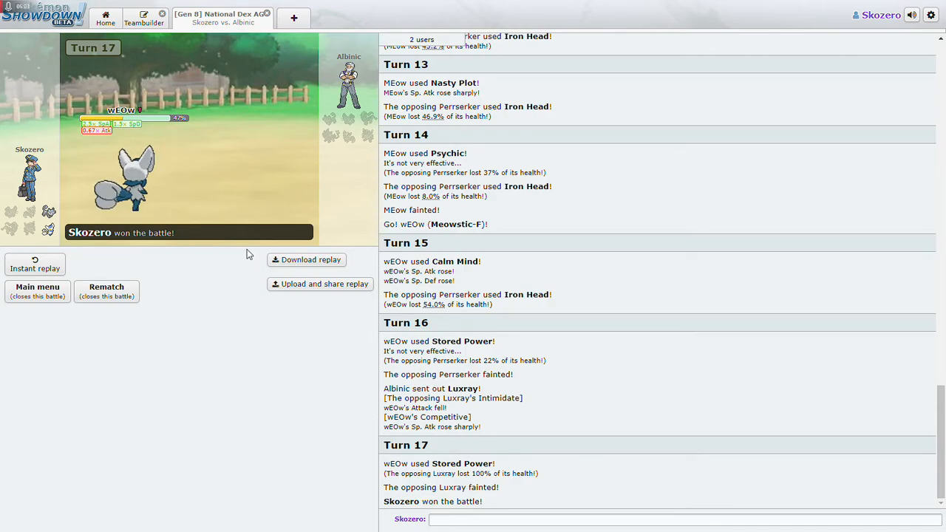